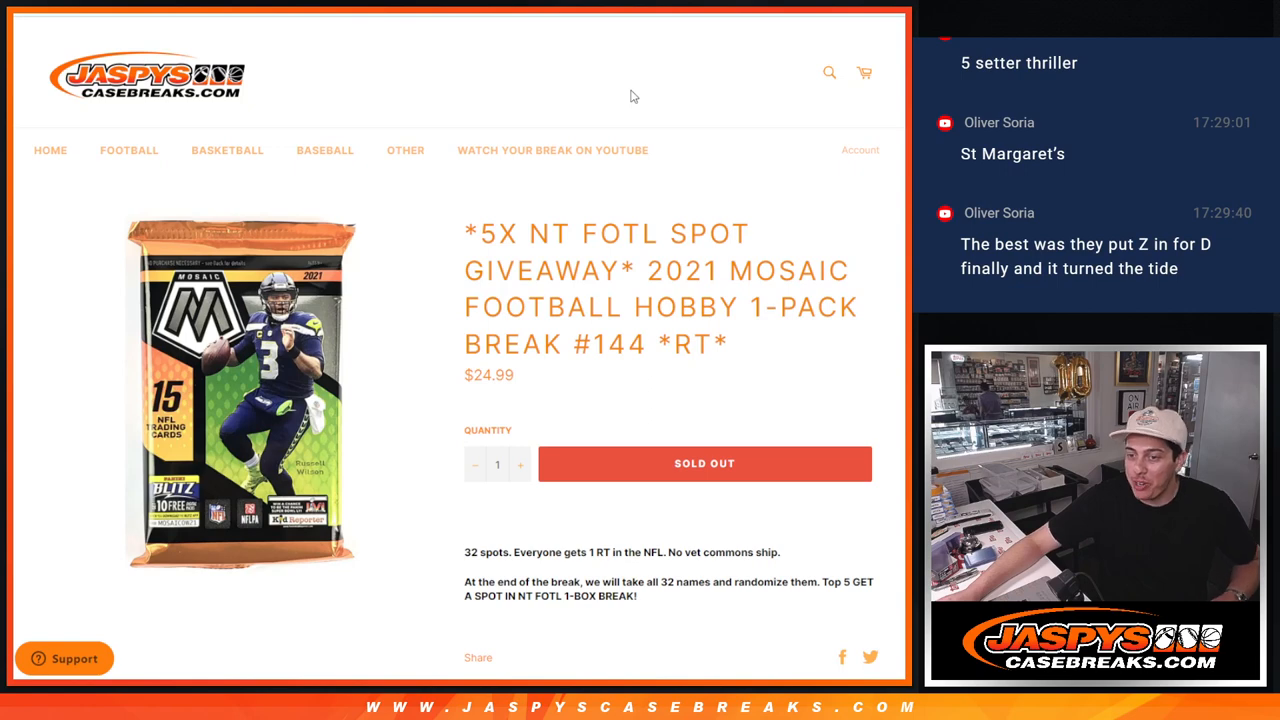
Highlight part of the 2021 Mosaic football break #144 listing title before moving to Random.org
left_click_drag(644, 270, 790, 308)
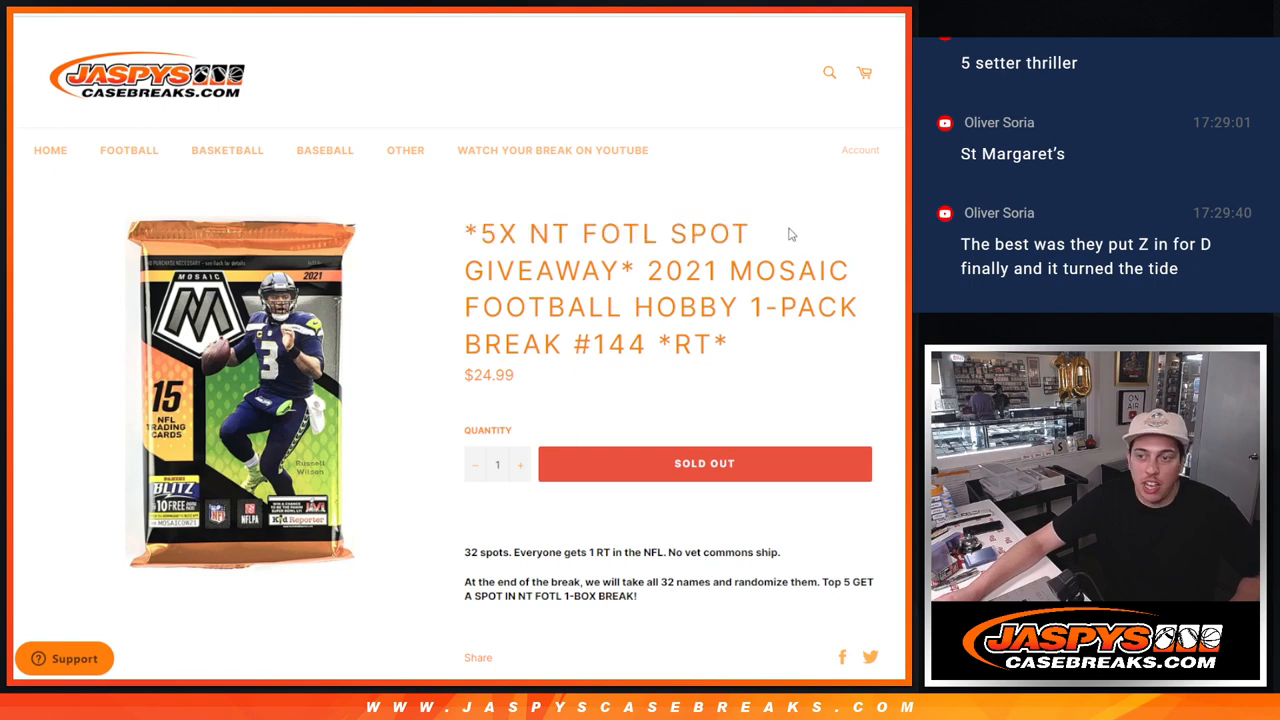
mouse_move(784, 364)
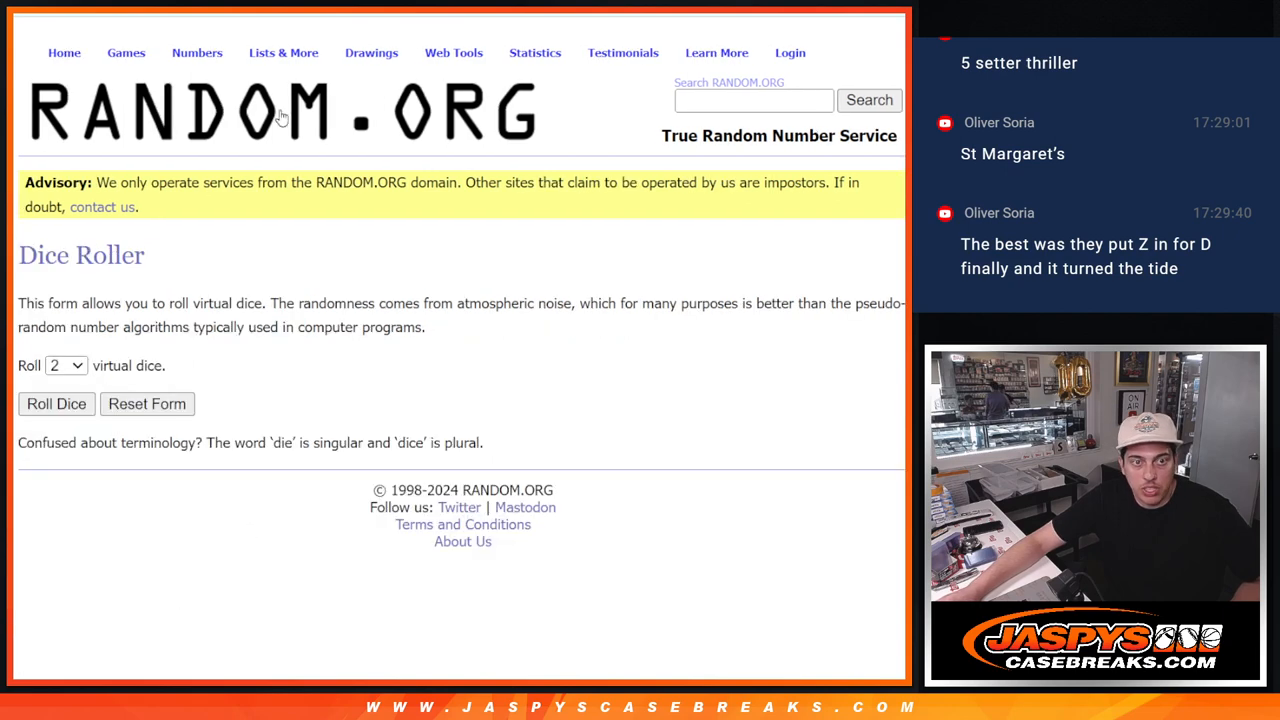
Roll the two dice, then shuffle the 32 participant names repeatedly toward nine randomizations
left_click(56, 404)
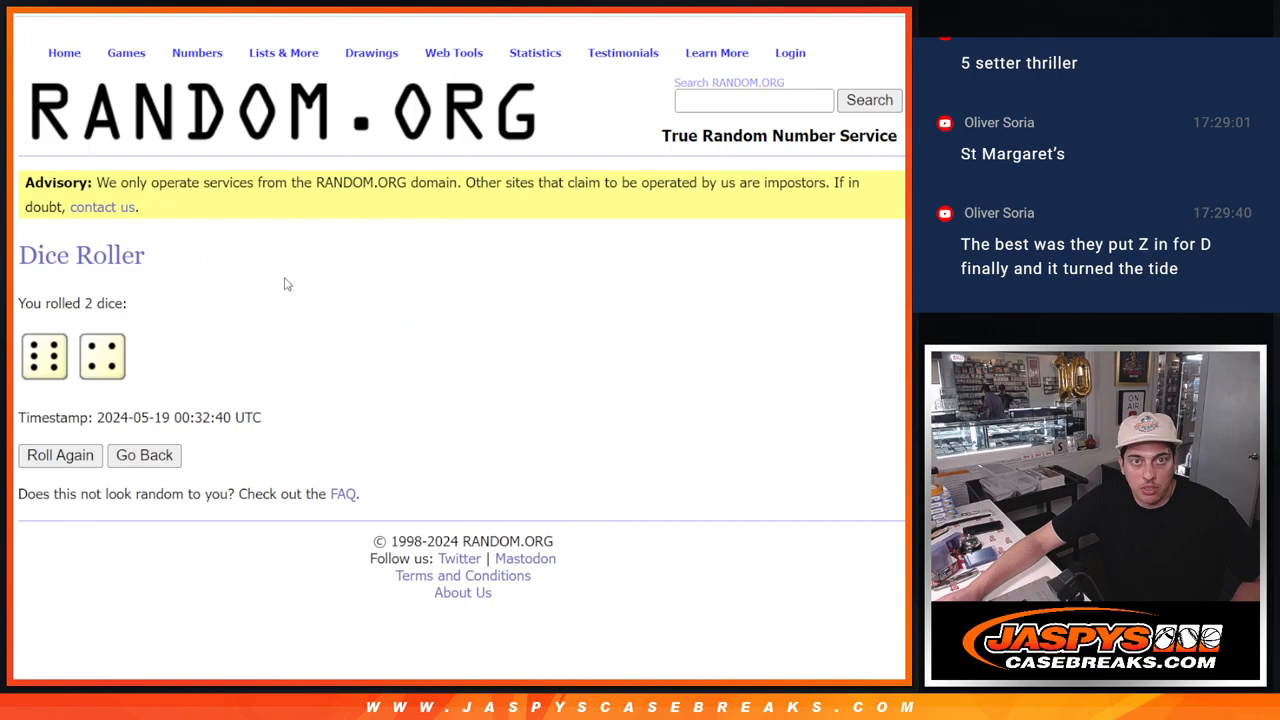
left_click(284, 52)
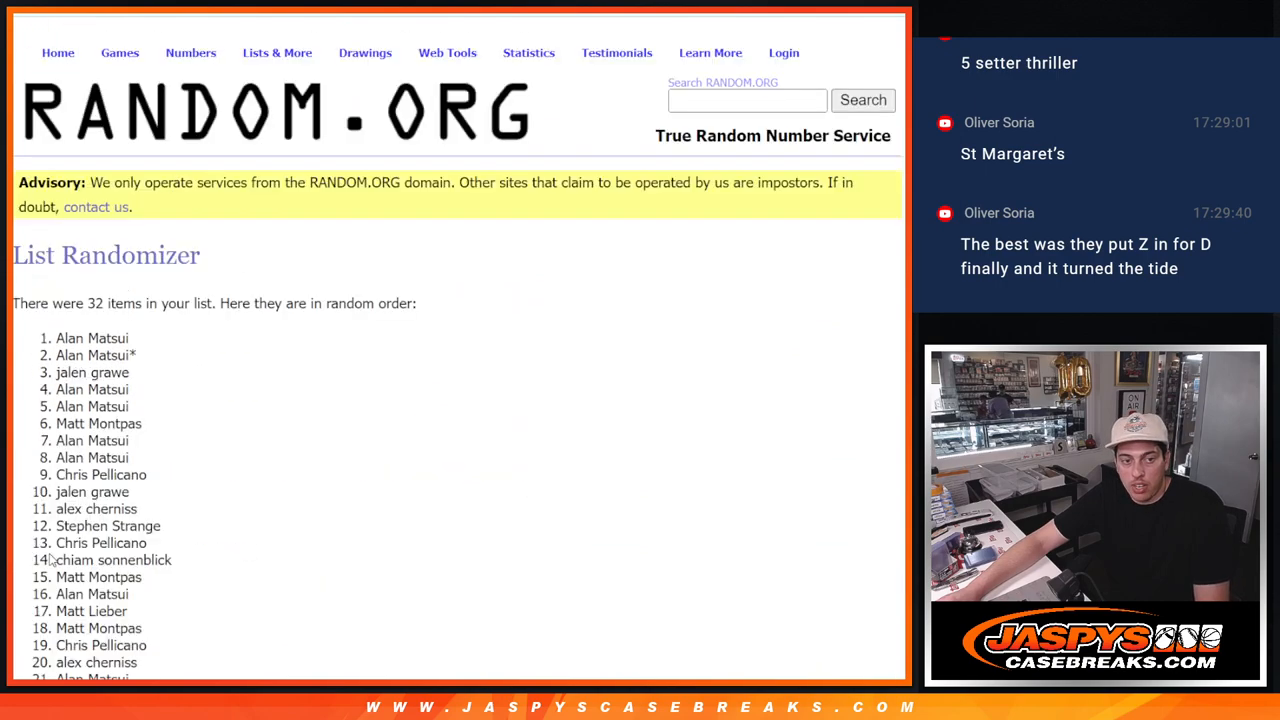
scroll("down", 3)
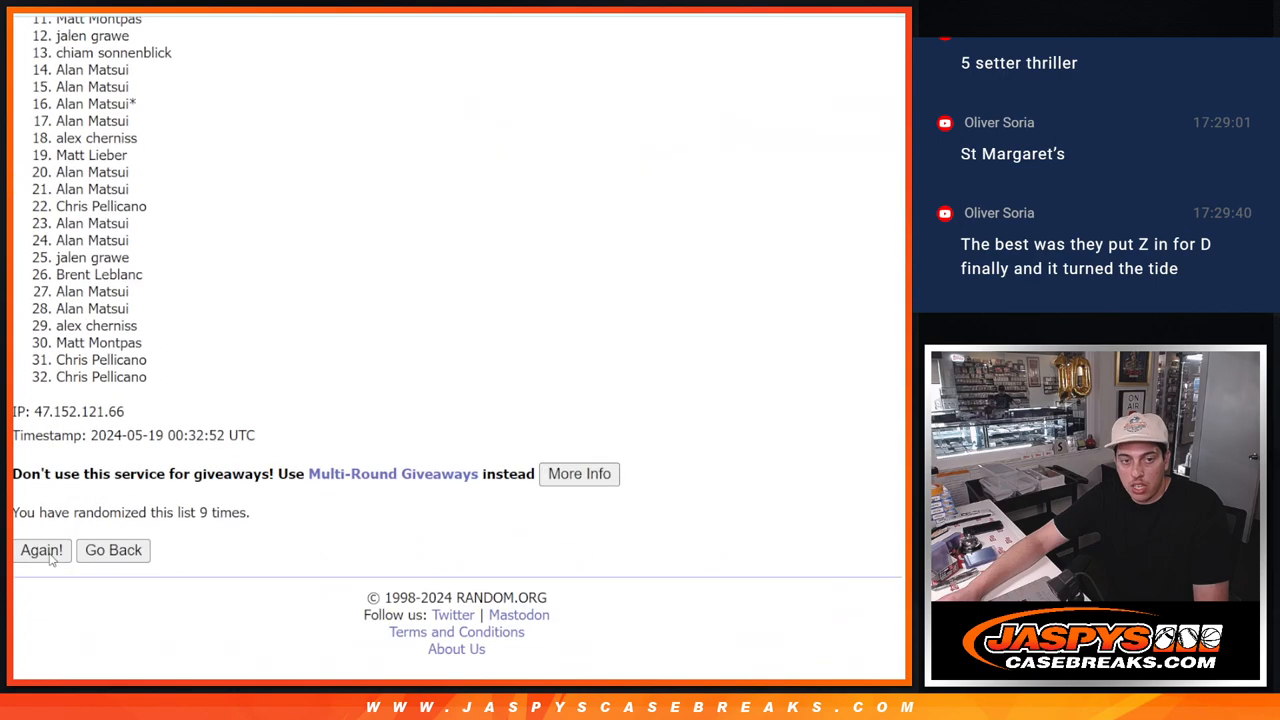
left_click(40, 550)
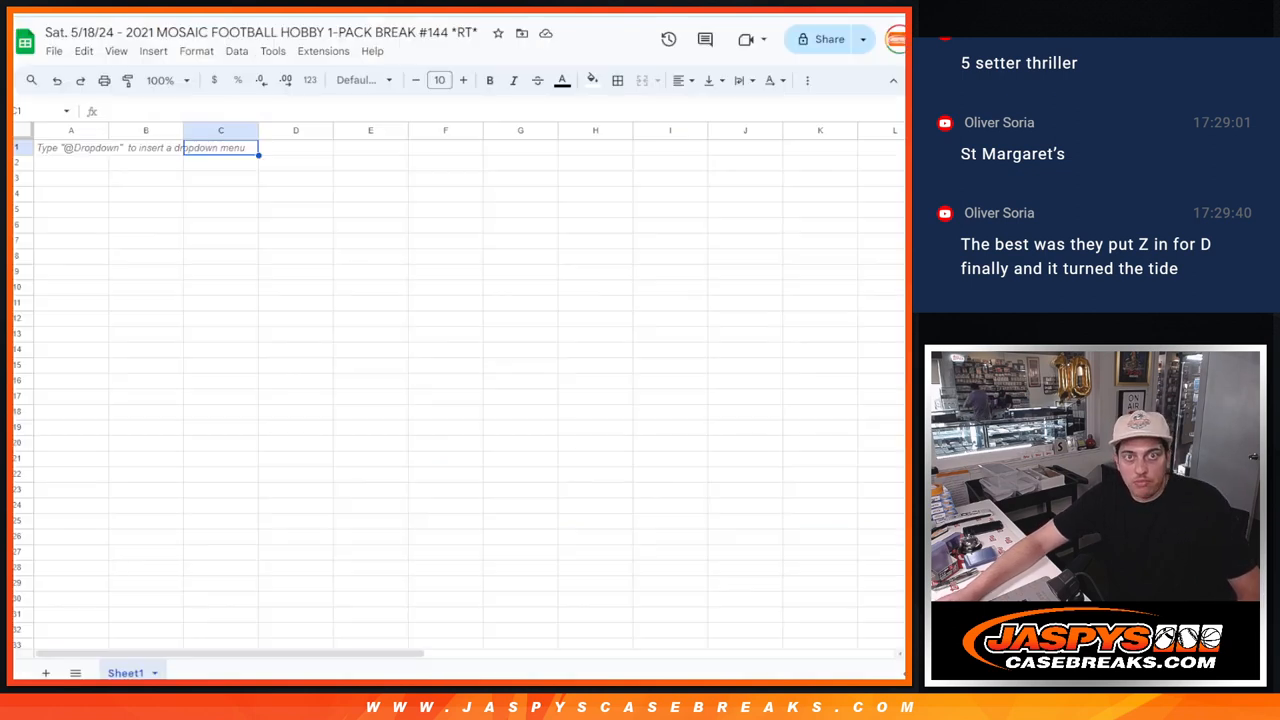
Paste the 32 NFL teams into the randomizer and shuffle them repeatedly toward nine randomizations
key("ctrl+v")
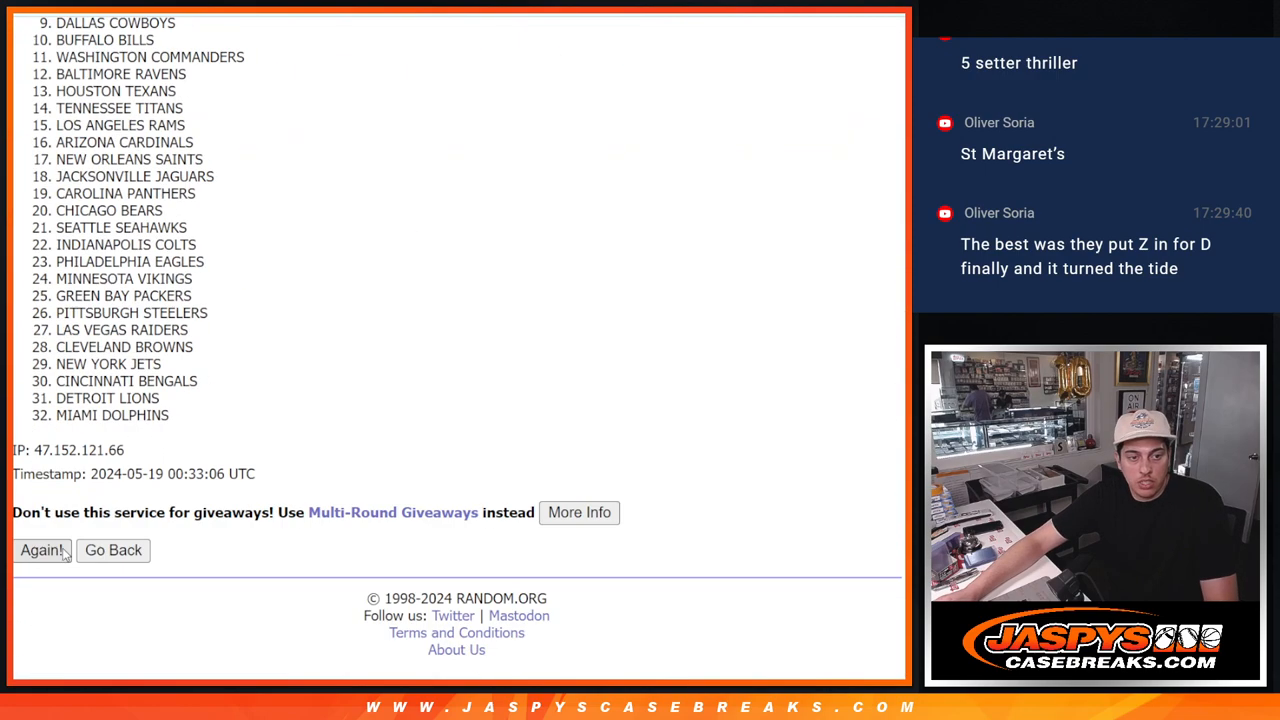
left_click(40, 550)
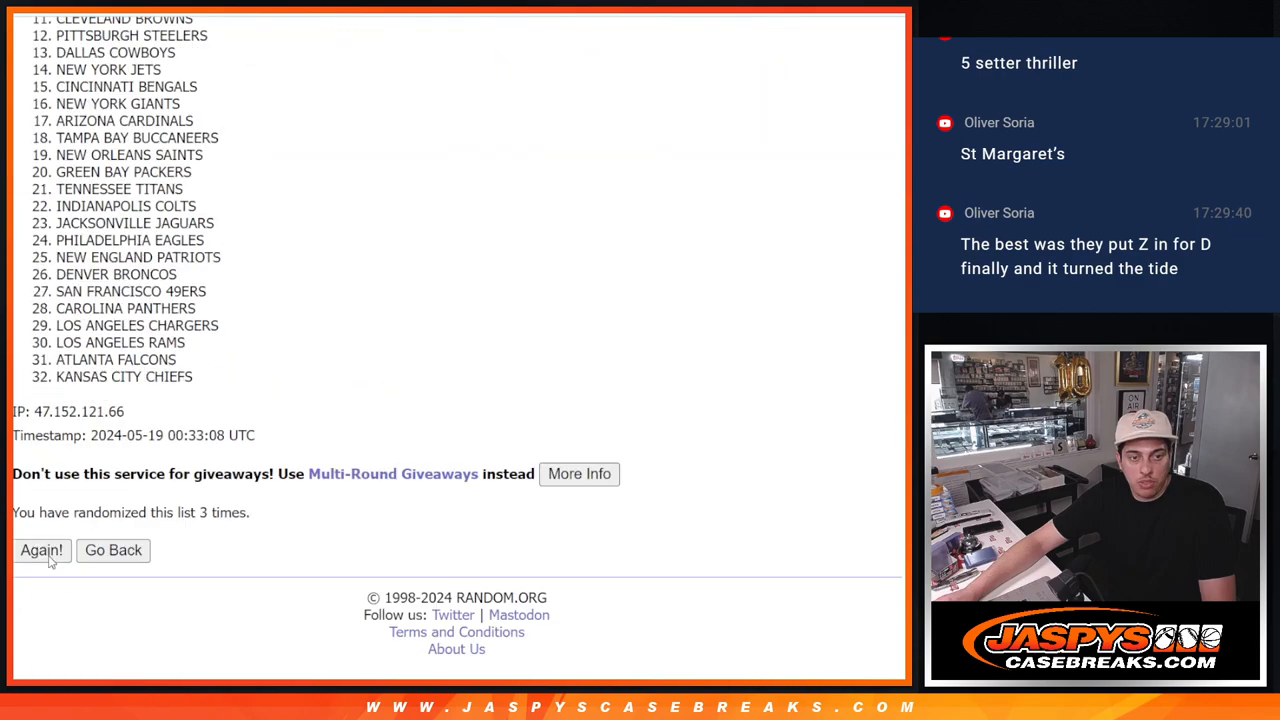
left_click(40, 550)
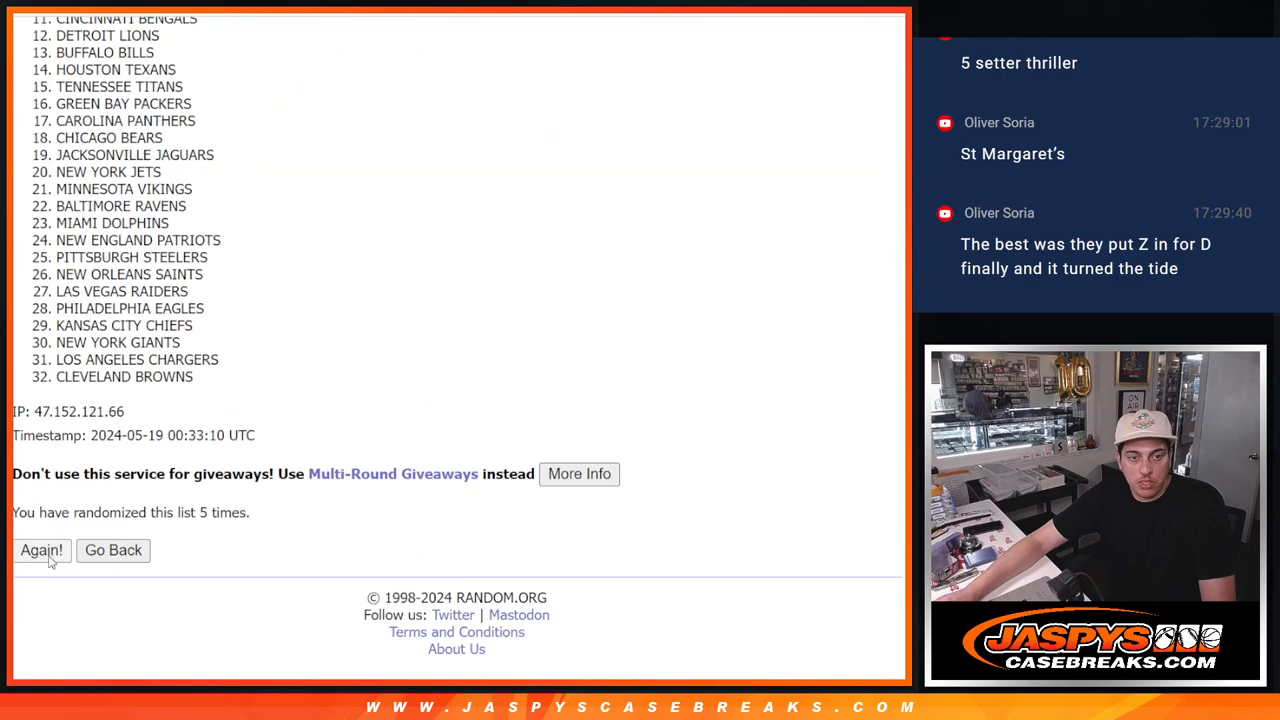
left_click(40, 550)
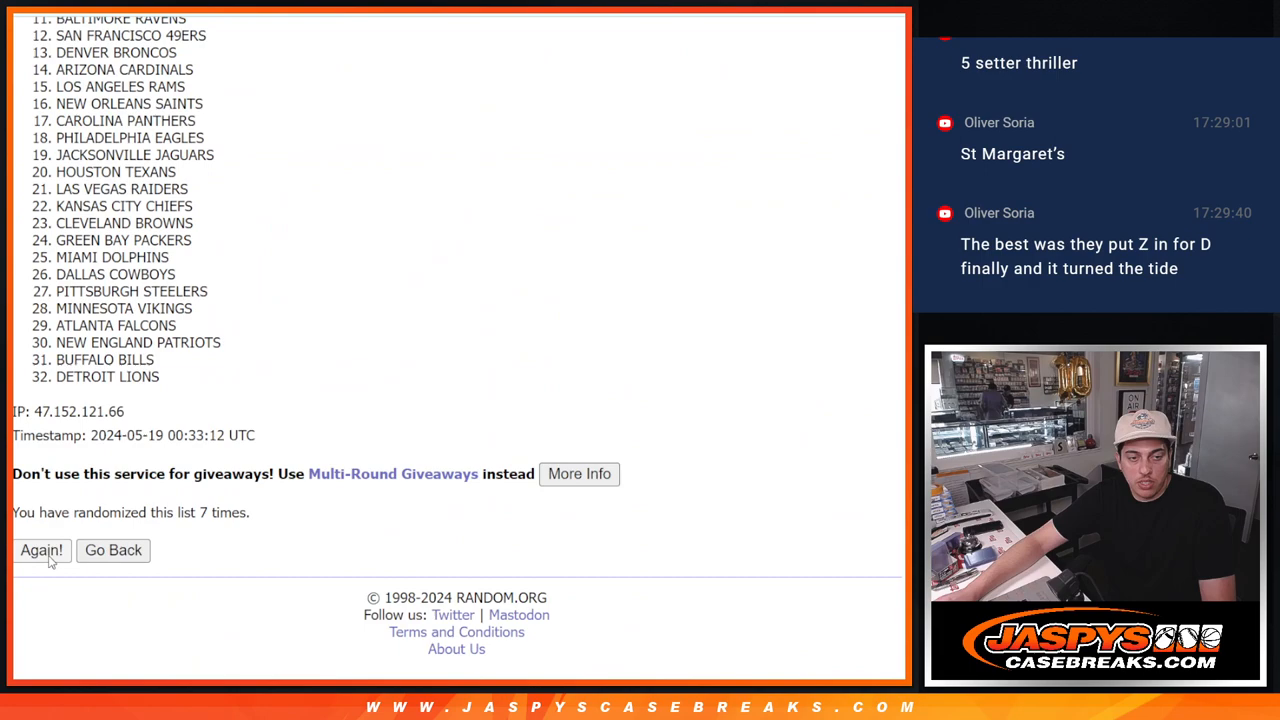
left_click(40, 550)
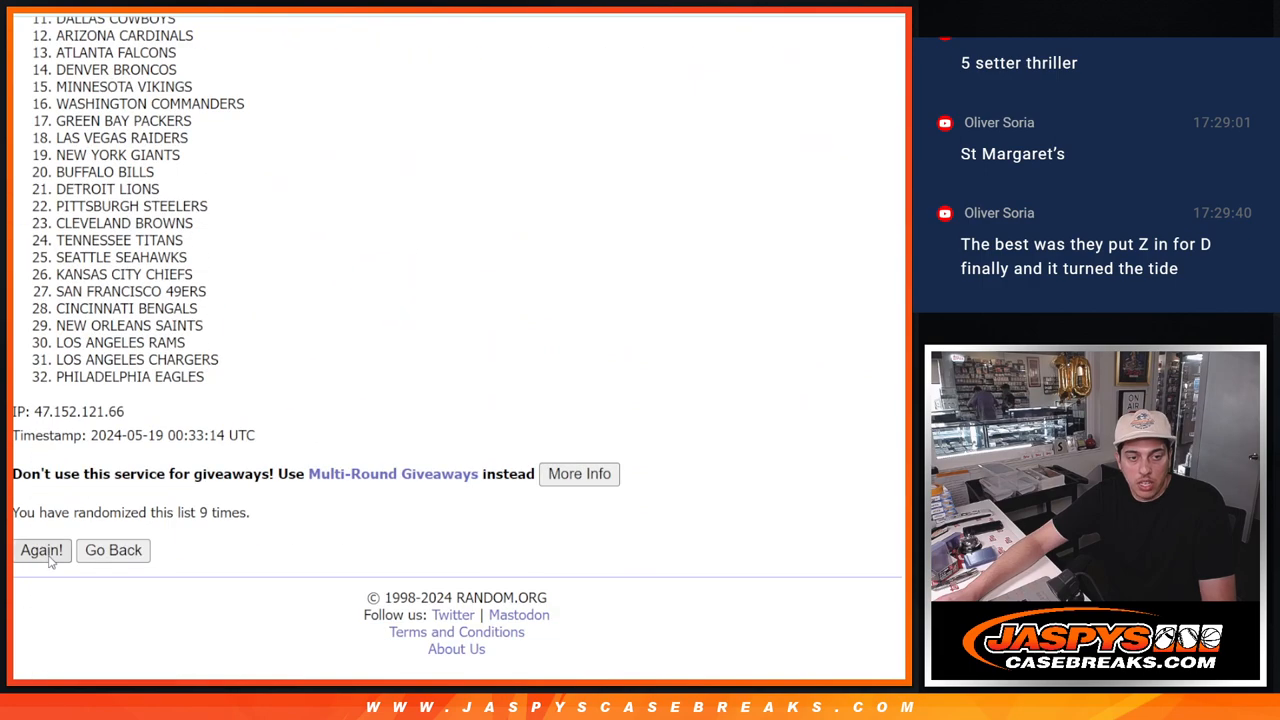
left_click(40, 550)
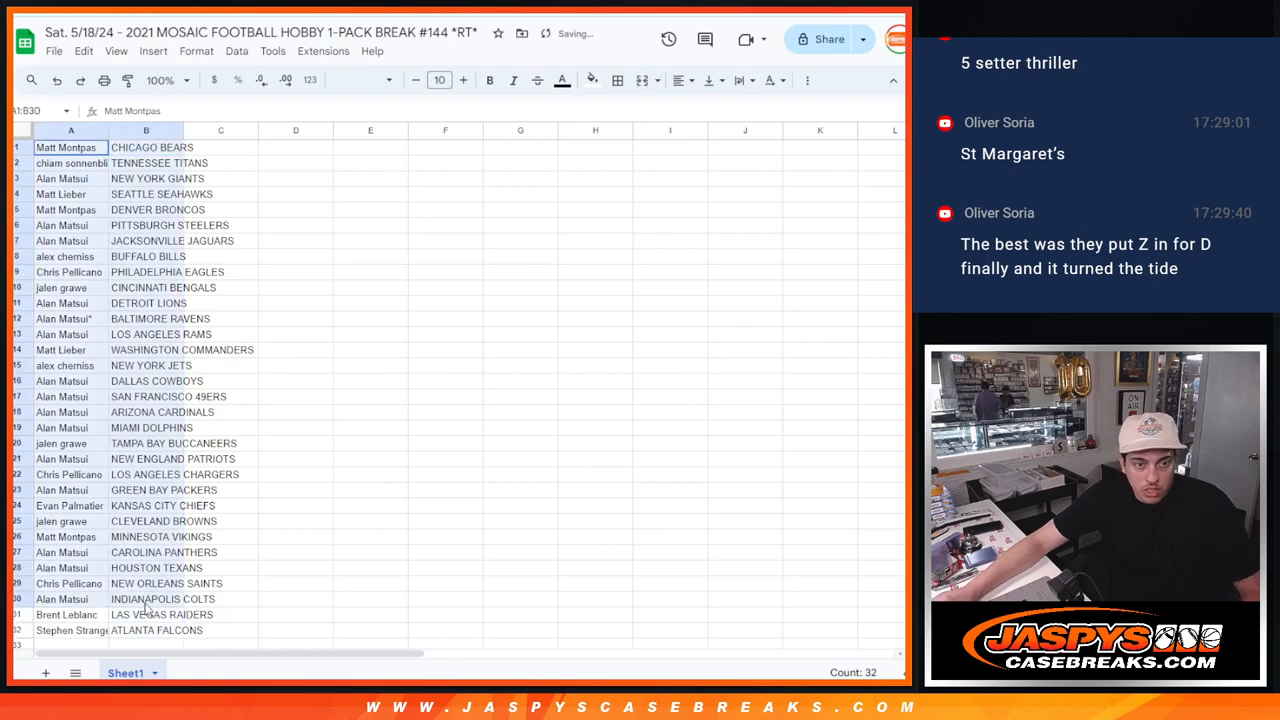
Enlarge and border the name-team pairings, then bring up sorting to order them by team A to Z
left_click(616, 80)
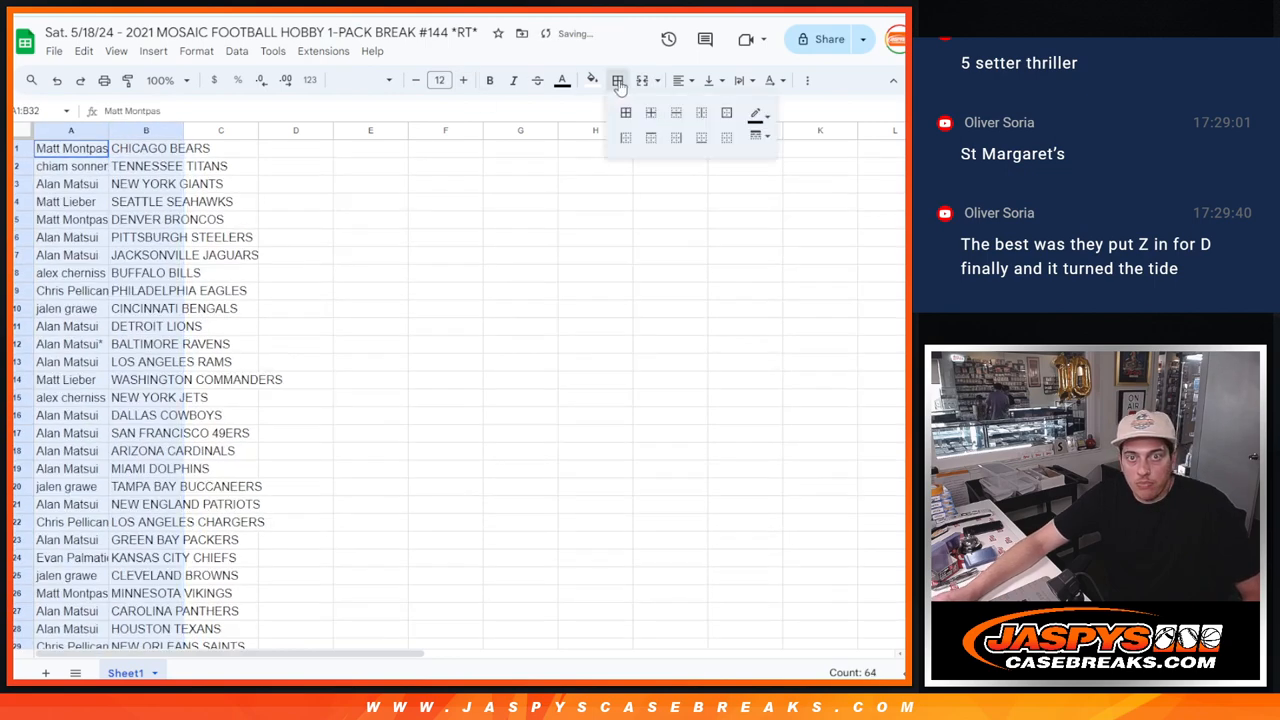
left_click(616, 80)
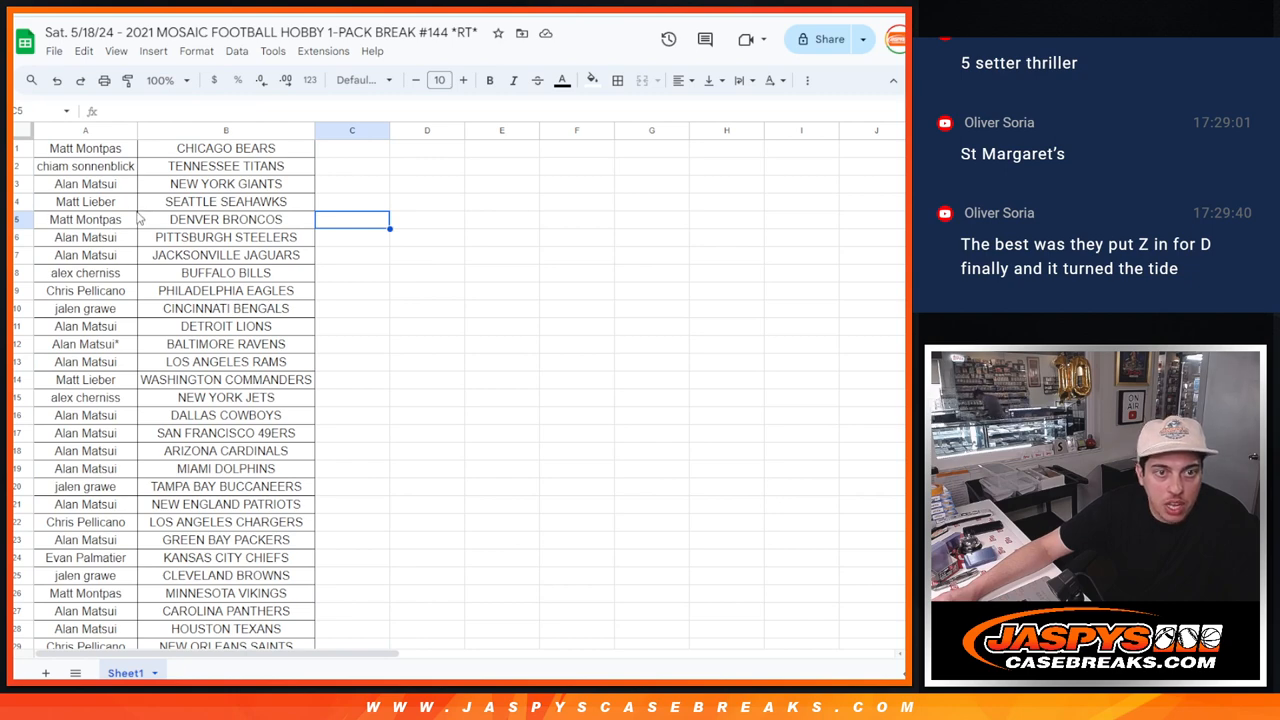
scroll("down", 3)
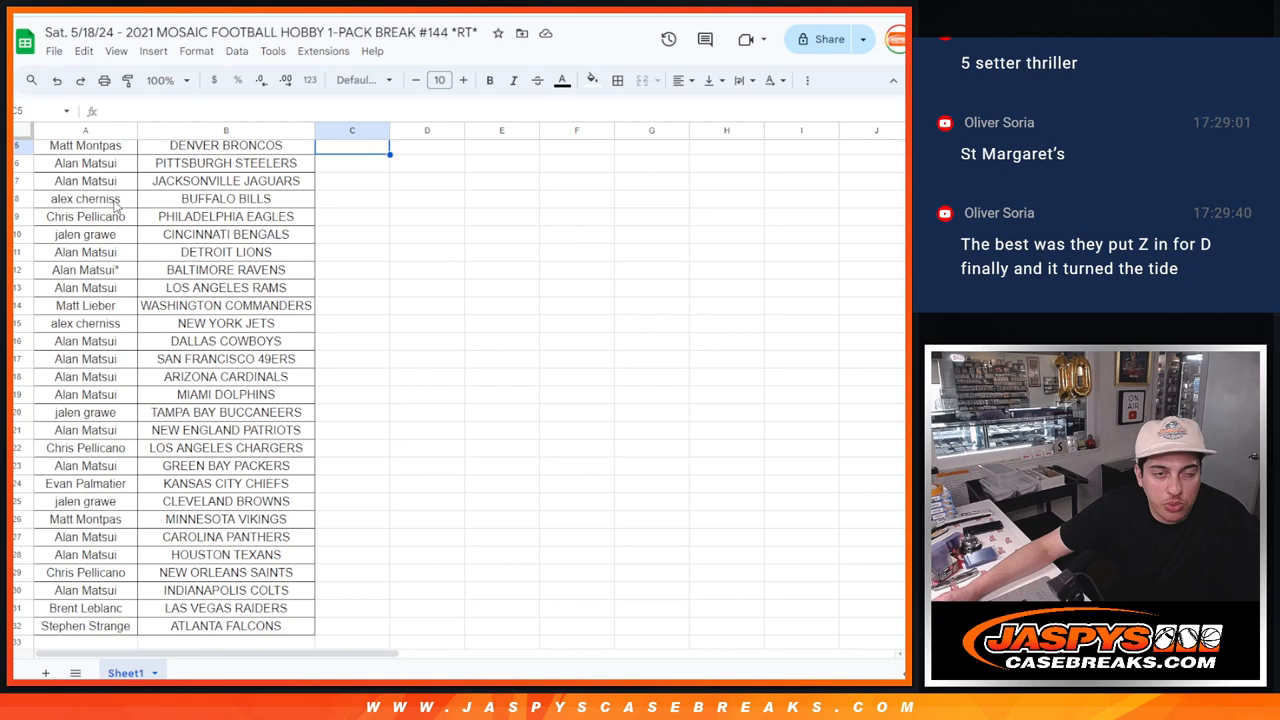
mouse_move(112, 240)
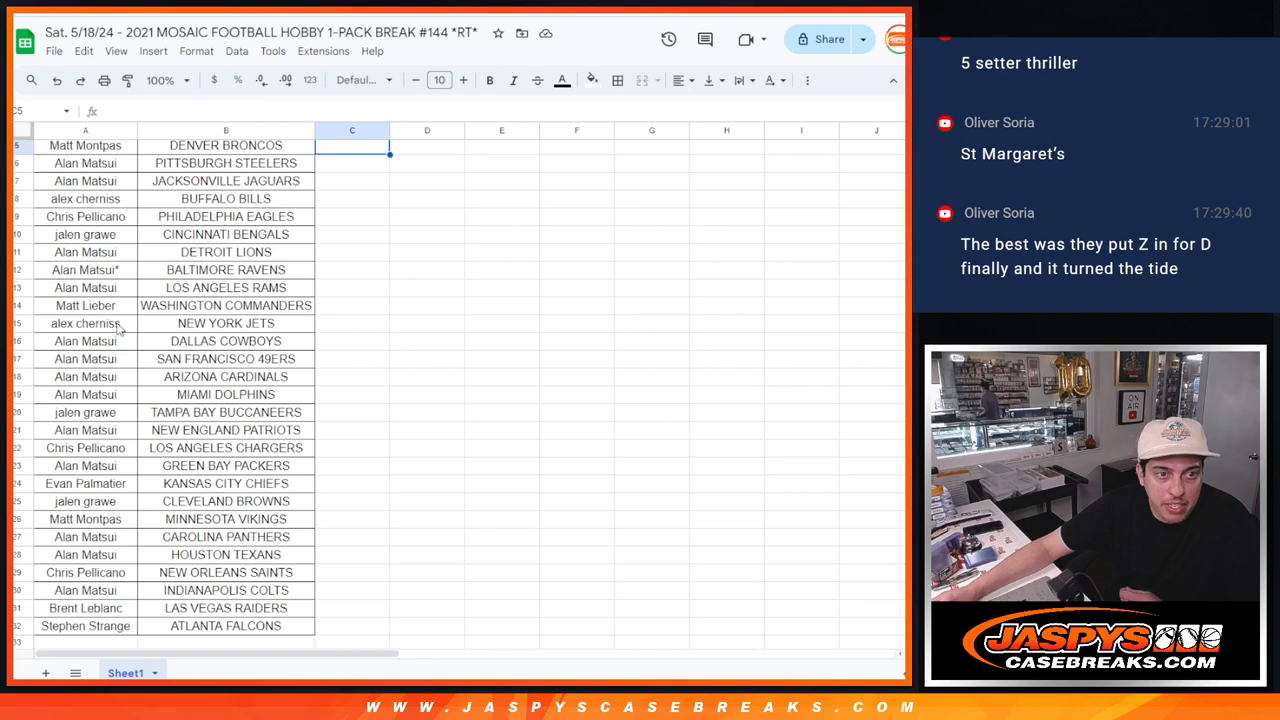
mouse_move(120, 364)
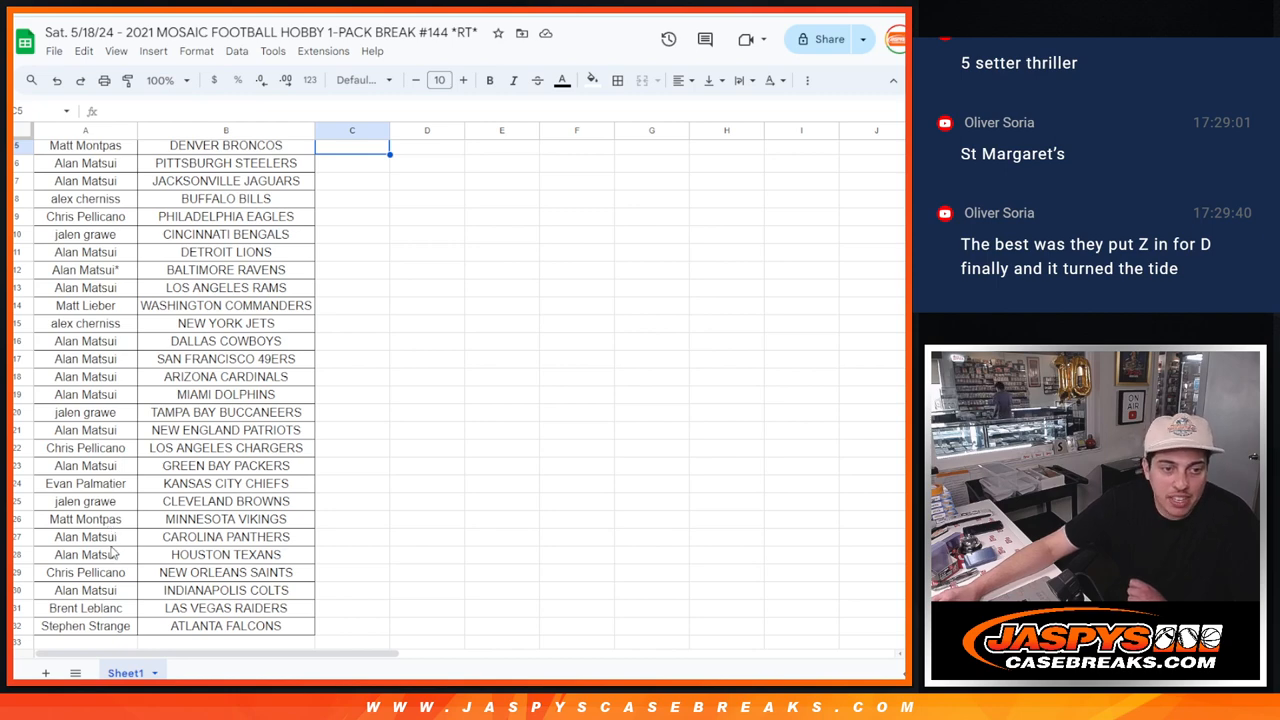
mouse_move(116, 584)
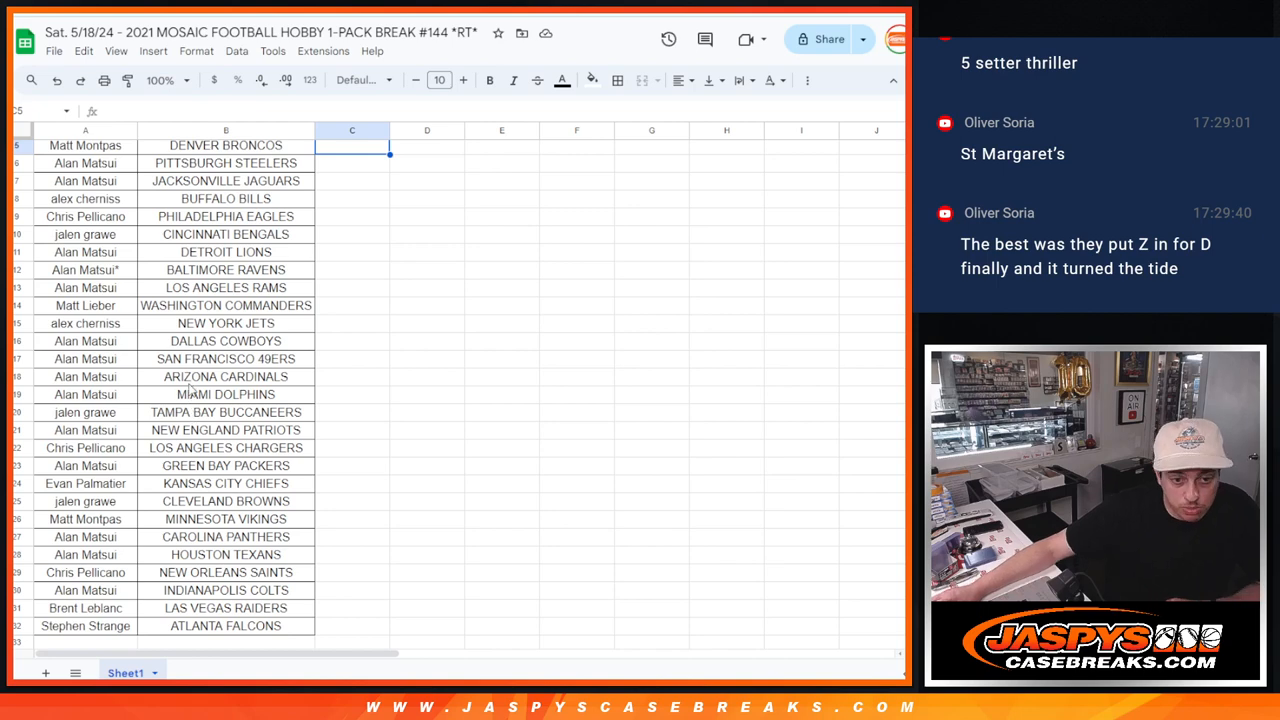
right_click(226, 130)
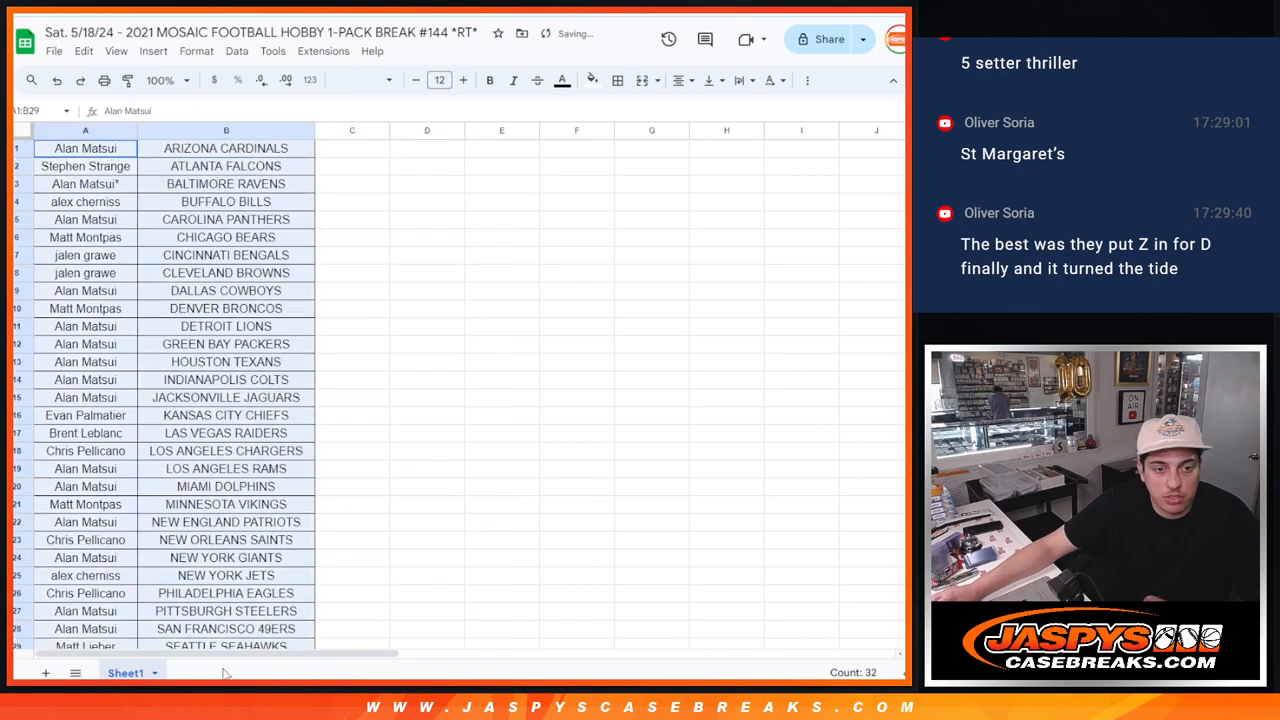
Send the sorted name-team sheet through print settings to the printer
left_click(226, 486)
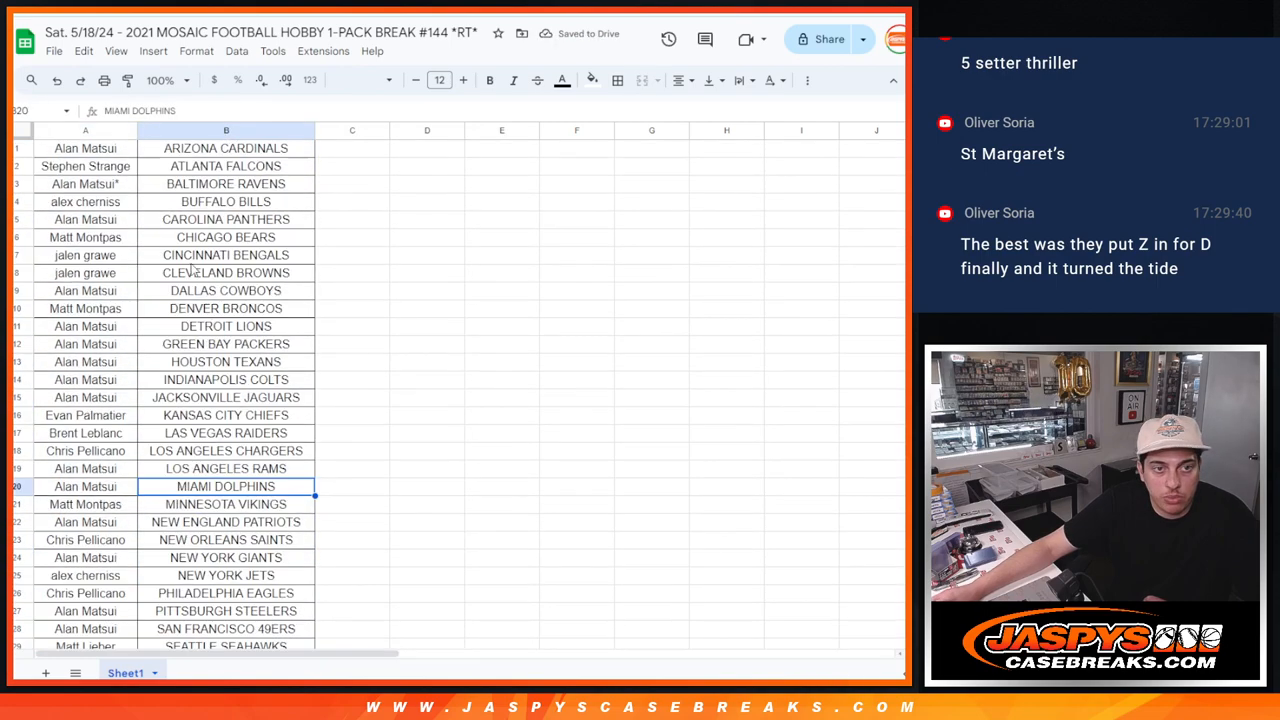
key("ctrl+p")
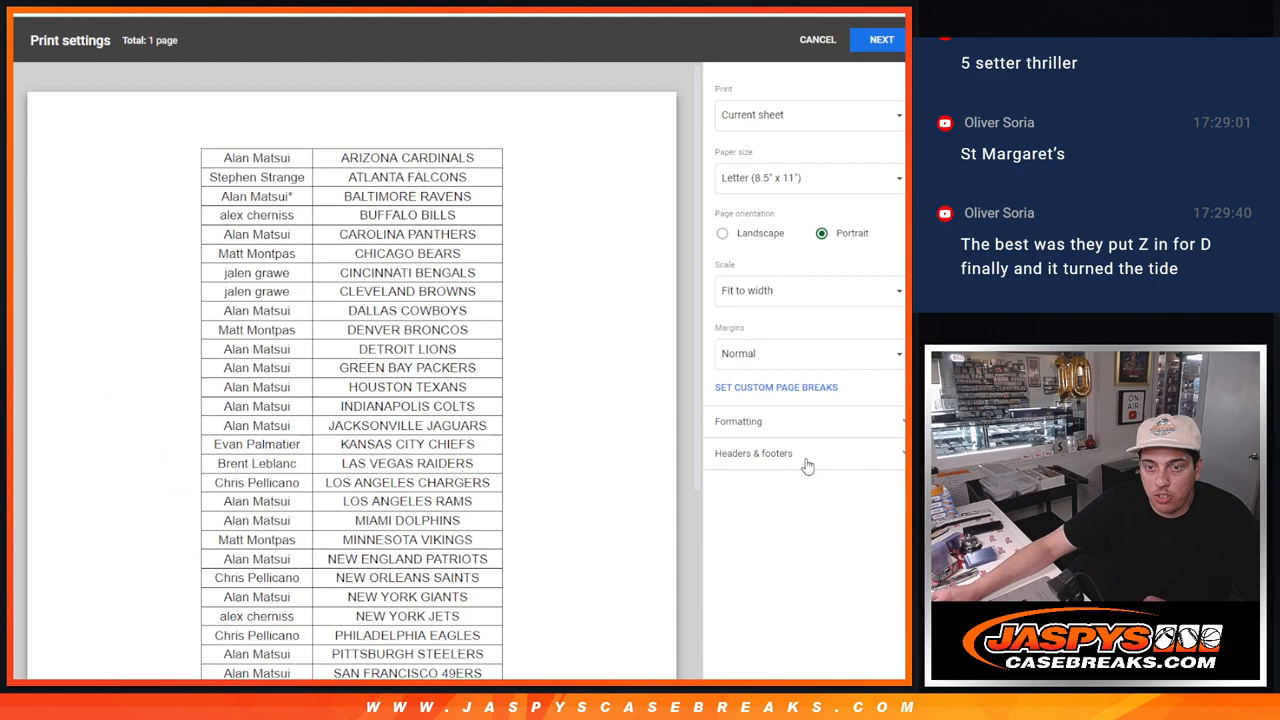
left_click(880, 40)
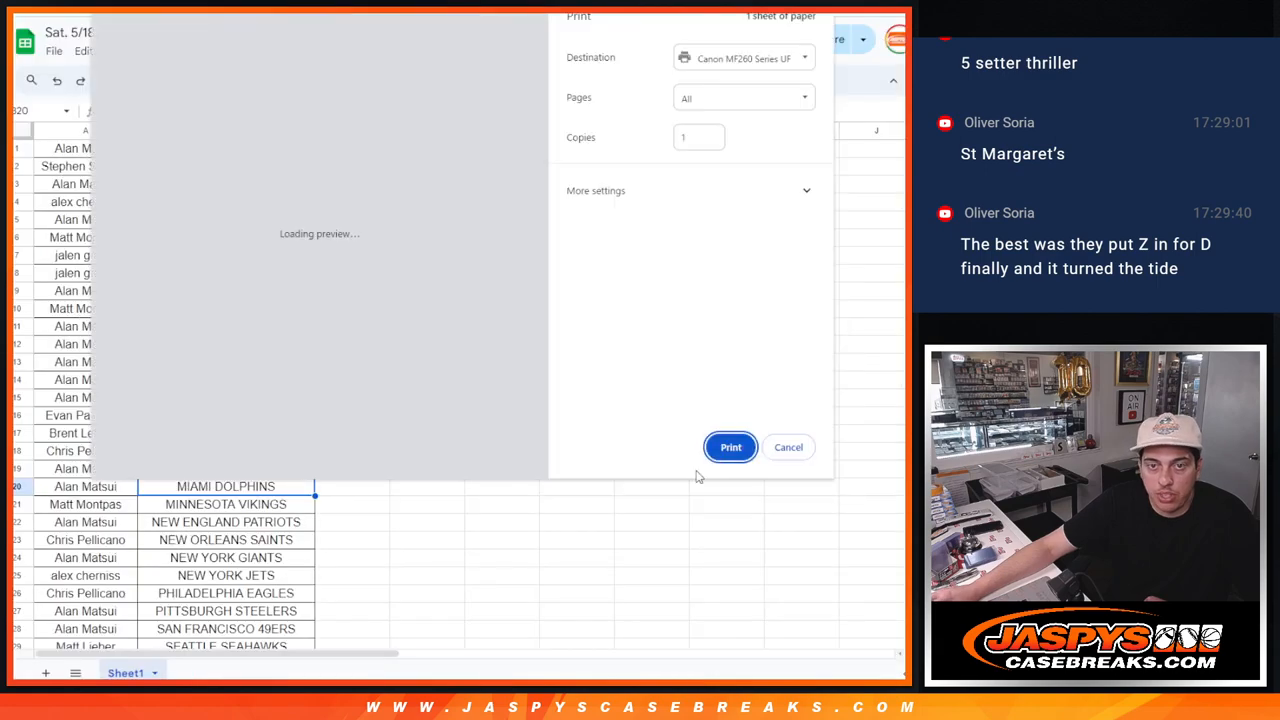
left_click(788, 448)
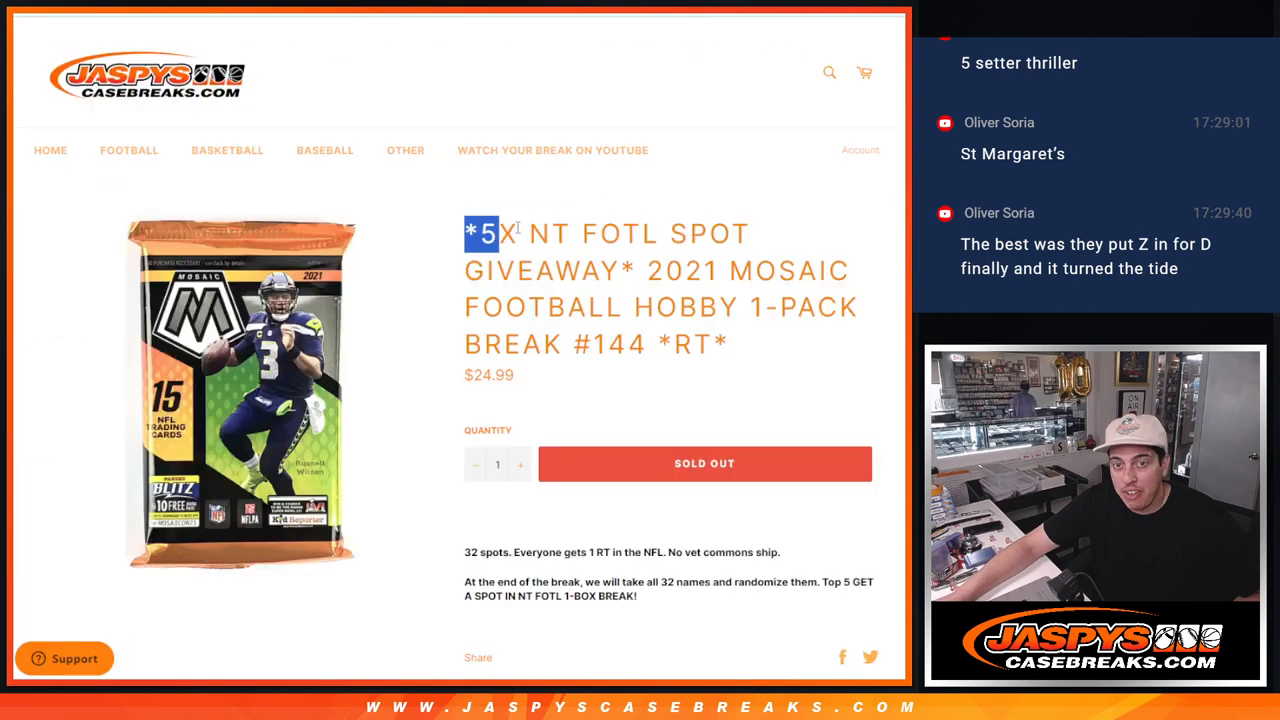
Highlight the 5X giveaway note in the break title, then roll the two dice
left_click_drag(496, 232, 730, 232)
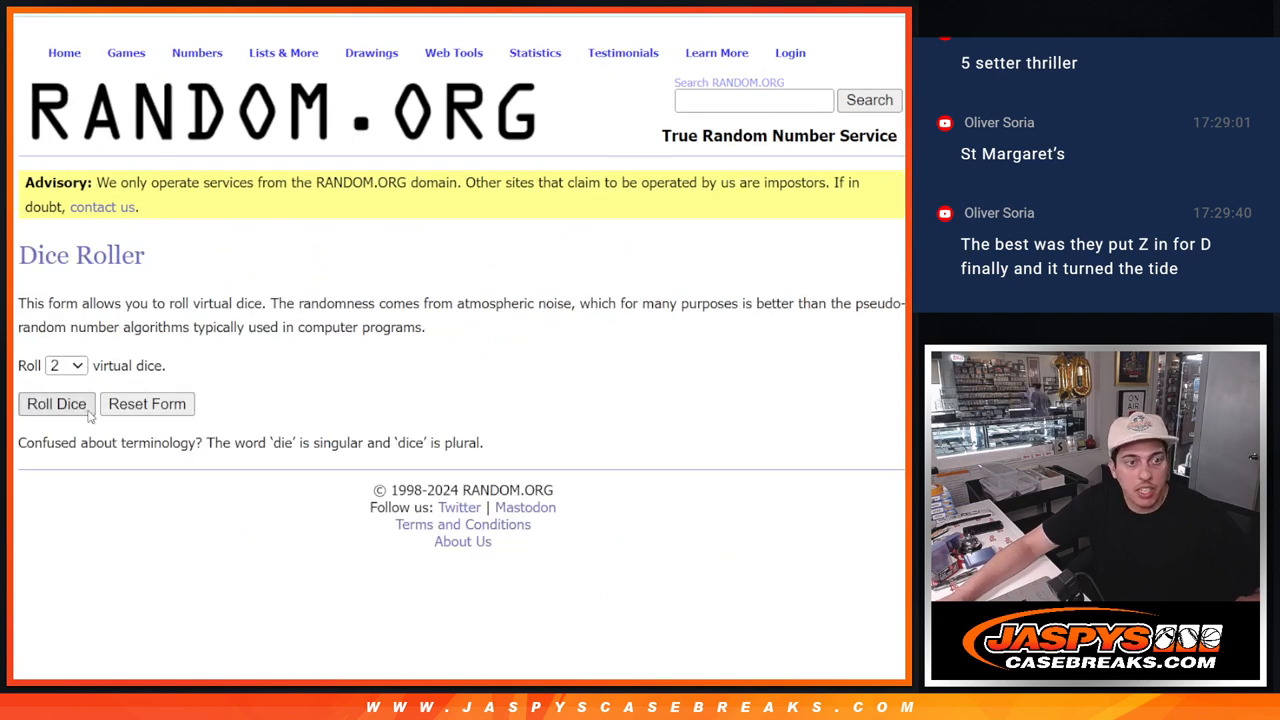
left_click(56, 404)
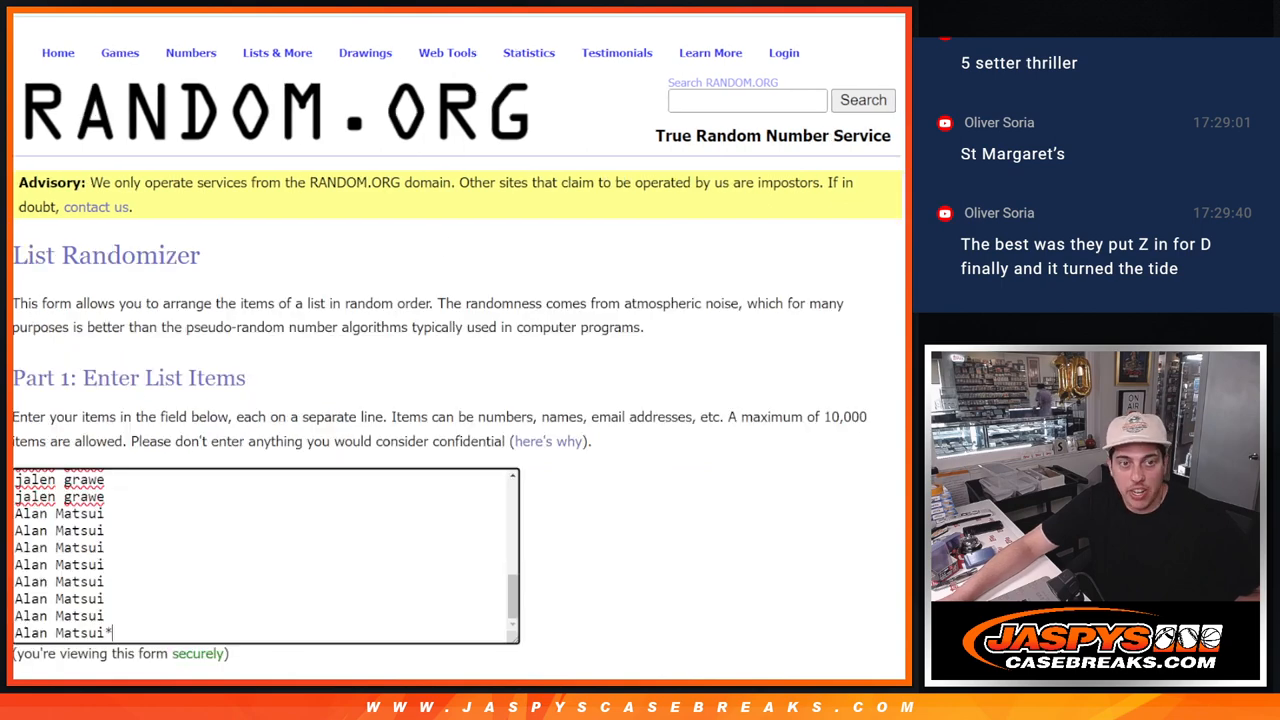
scroll("down", 3)
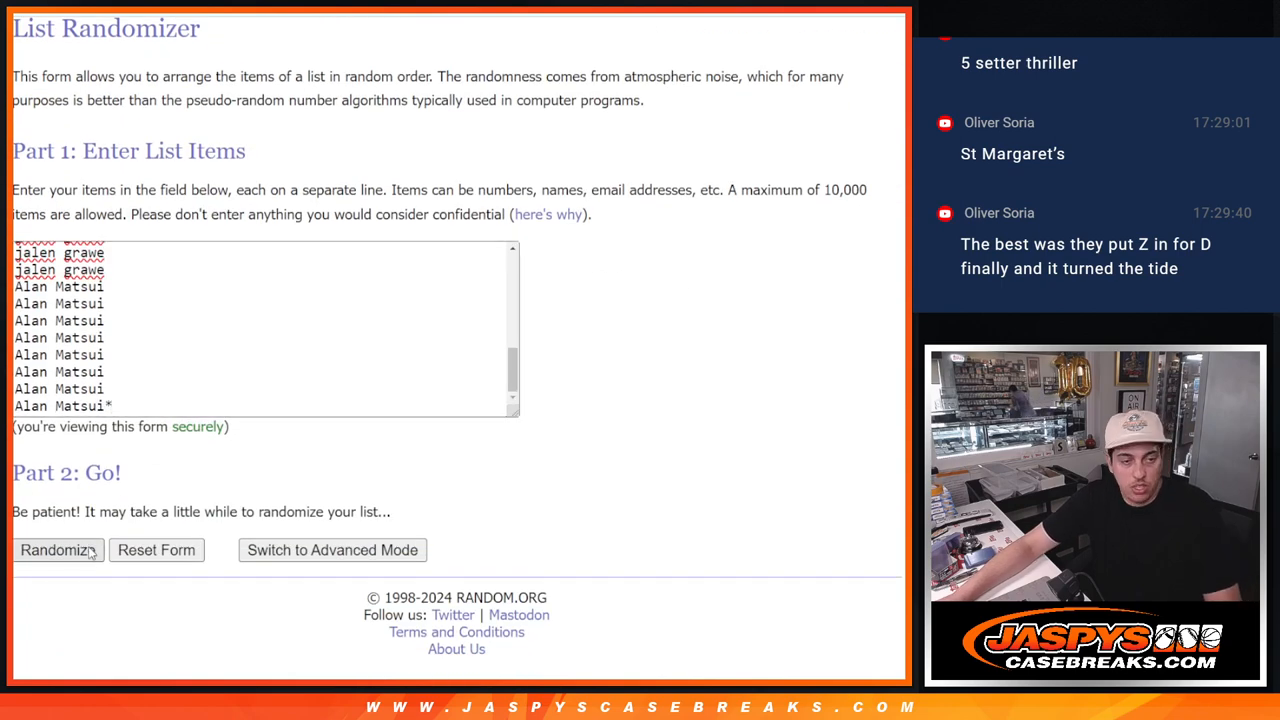
Shuffle the 32 entrant names repeatedly toward eight randomizations
left_click(56, 550)
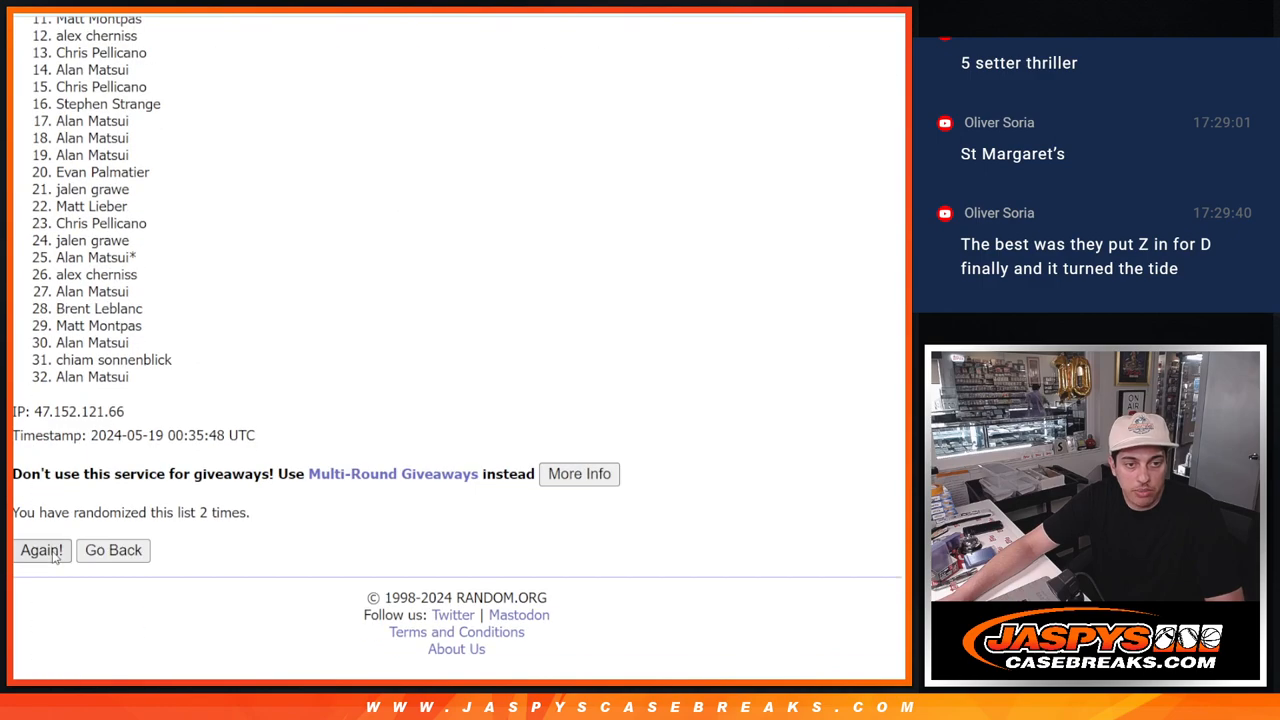
left_click(40, 550)
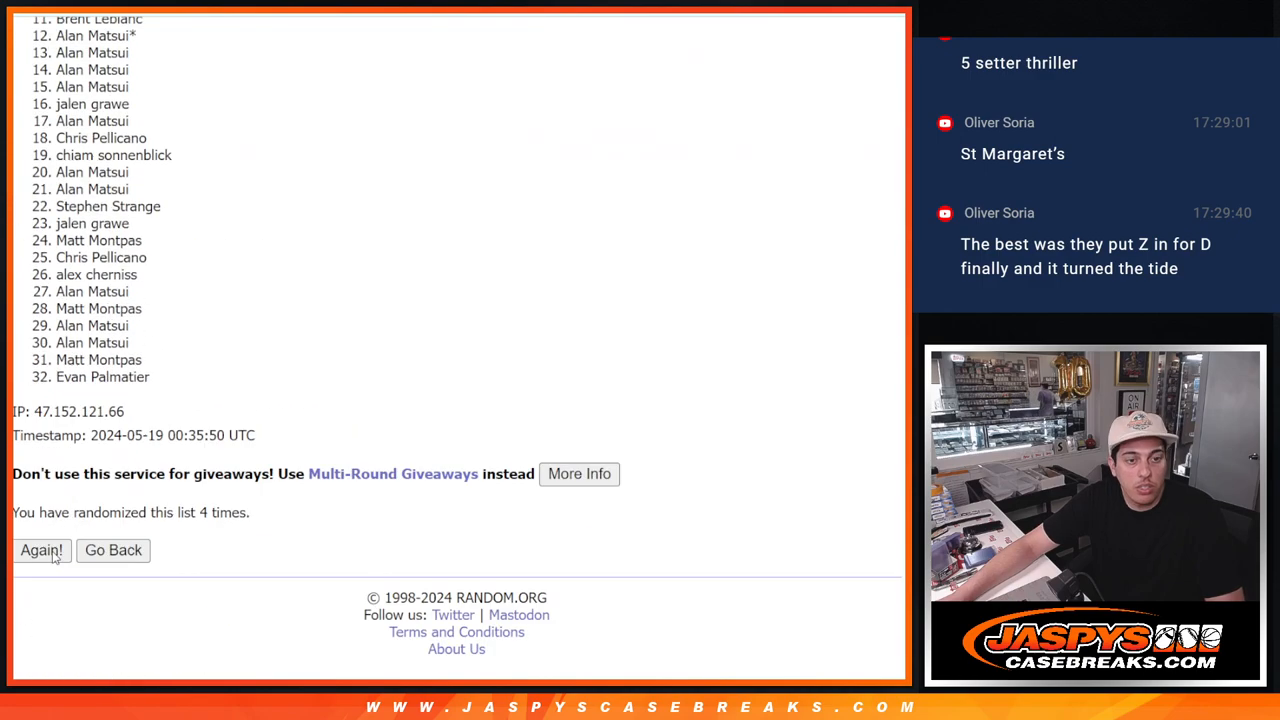
left_click(40, 550)
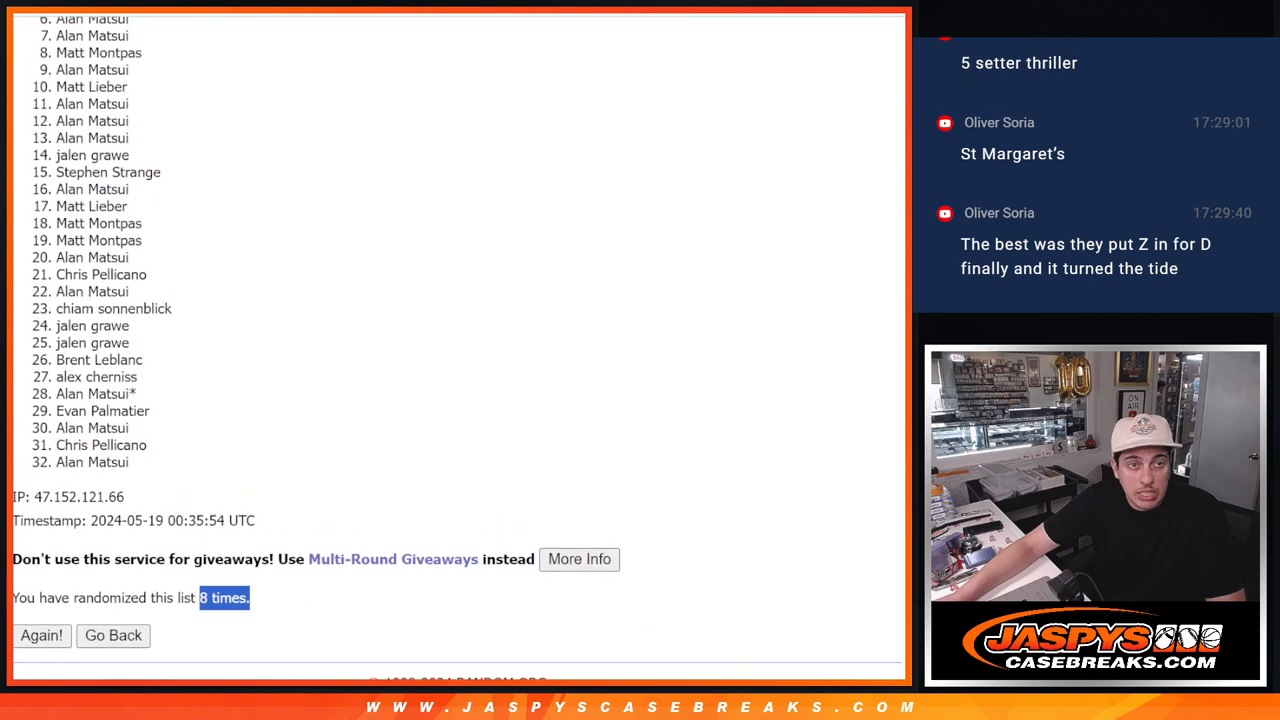
Highlight entries 1 through 5 of the final shuffle as the giveaway winners
scroll("up", 3)
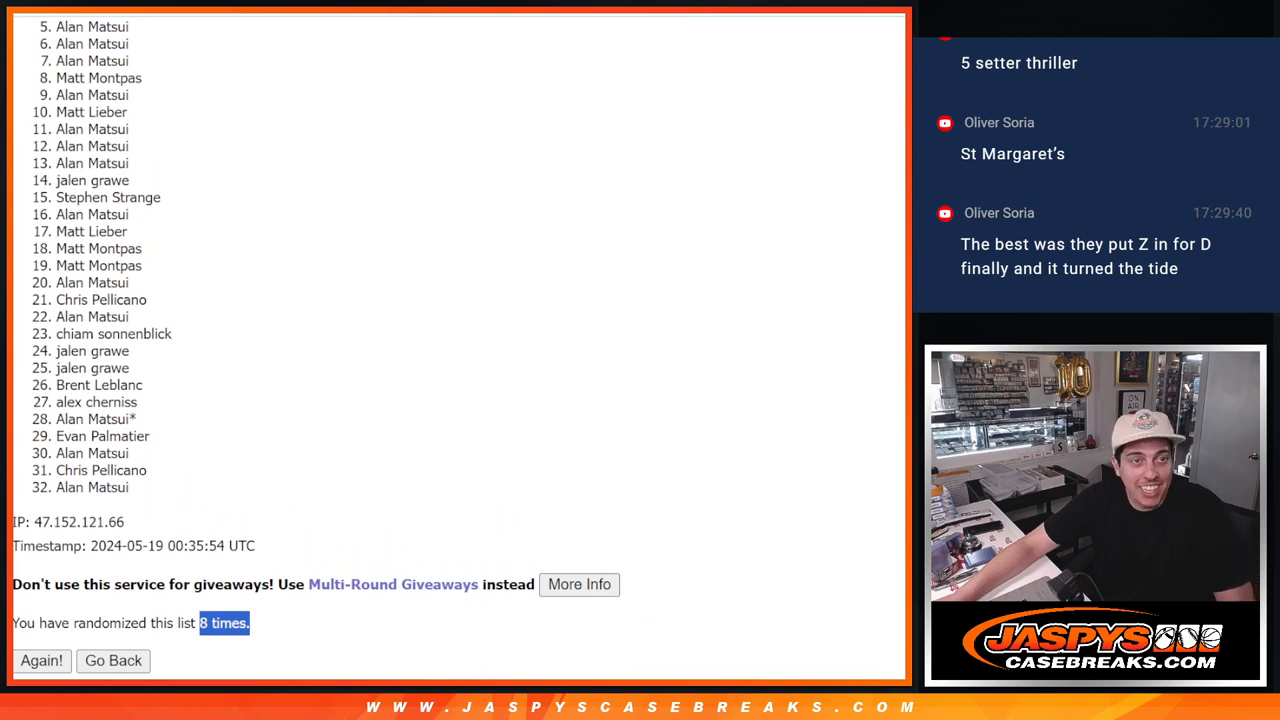
scroll("up", 3)
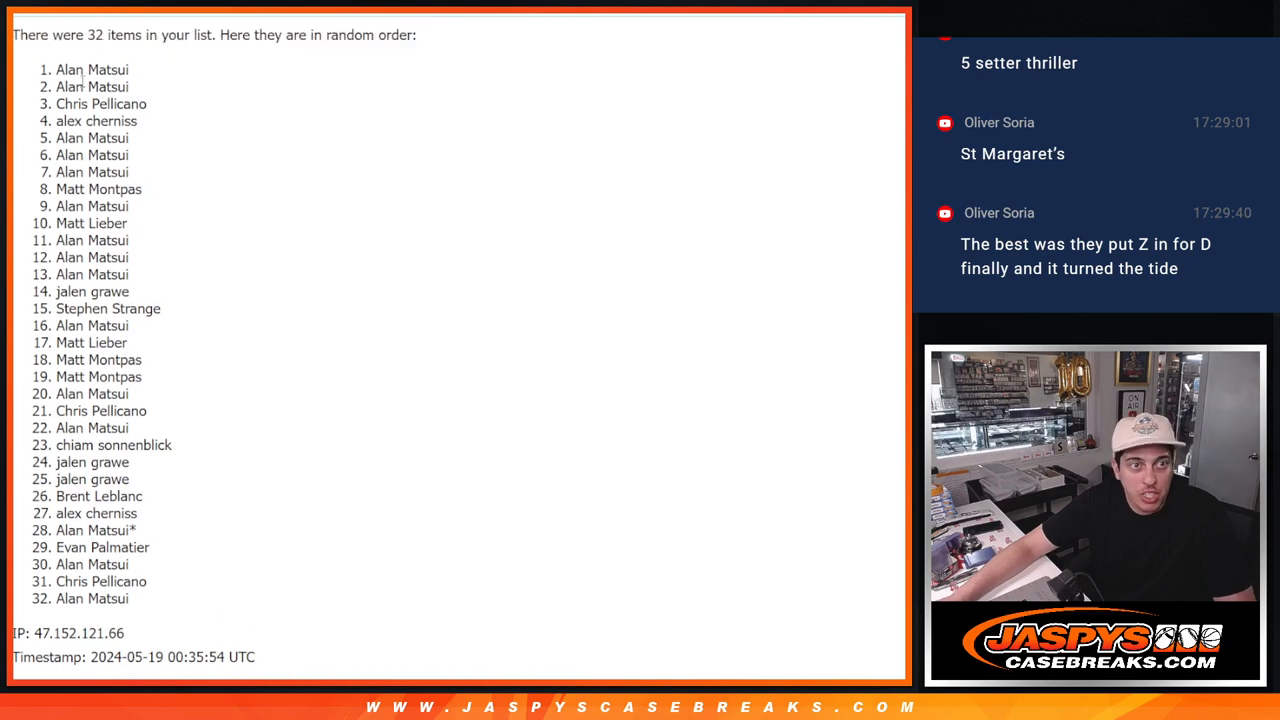
left_click_drag(56, 68, 132, 138)
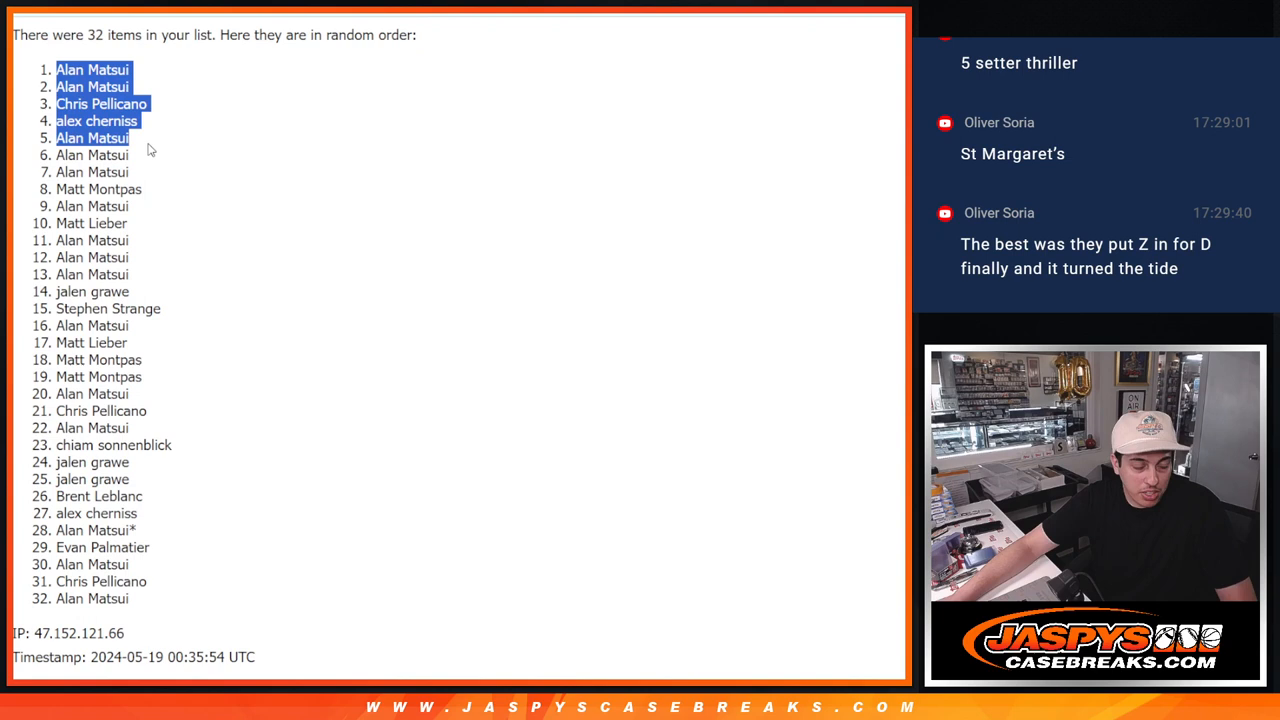